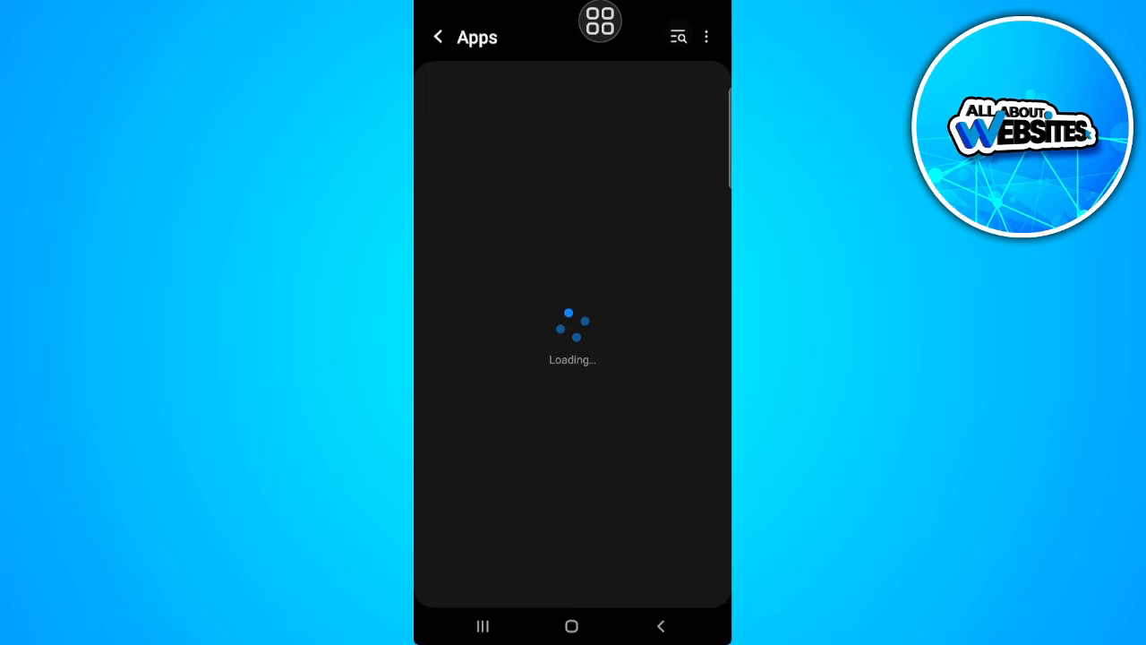
Find Instagram in the Apps list and clear its 666 MB cache from the Storage page
text(instagr)
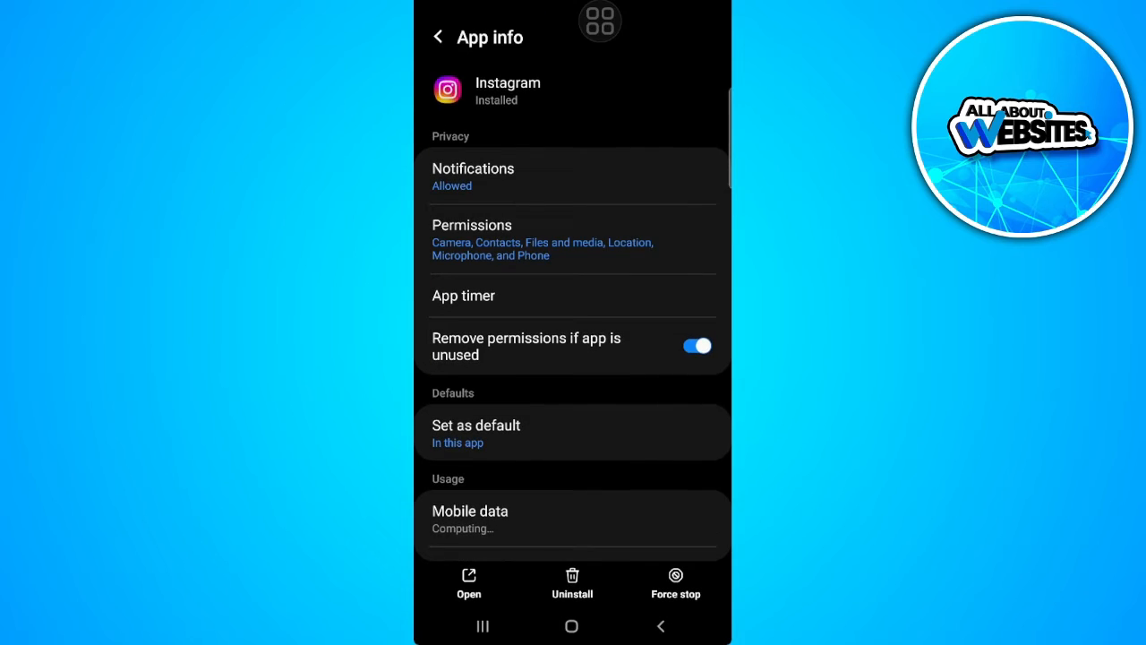
scroll(down, 3)
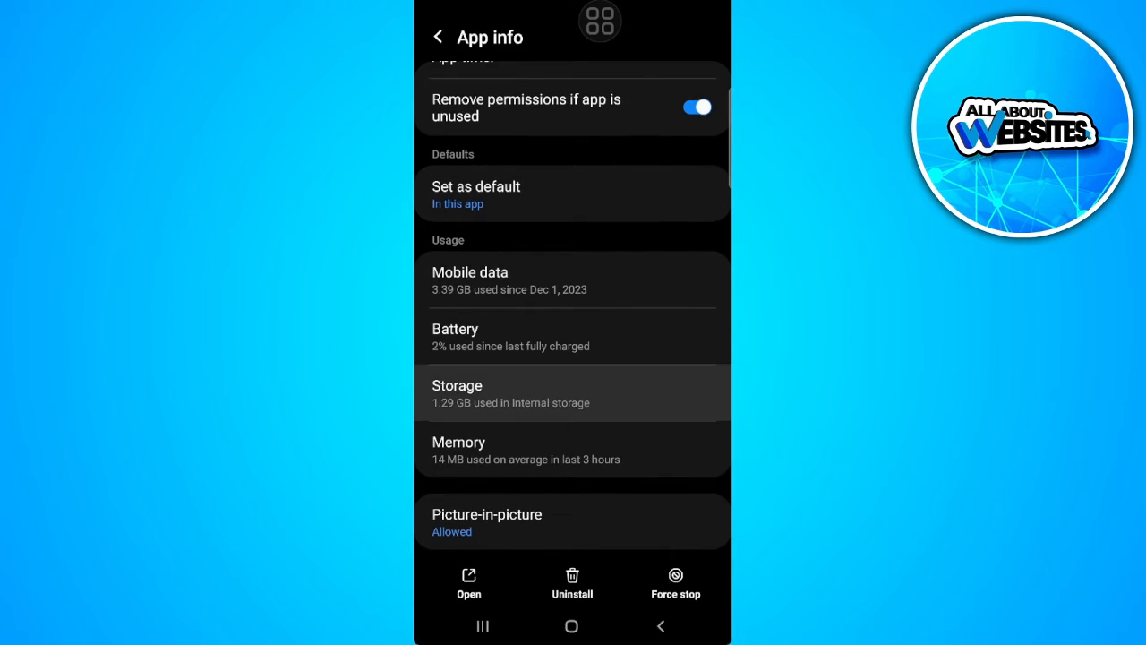
click(572, 394)
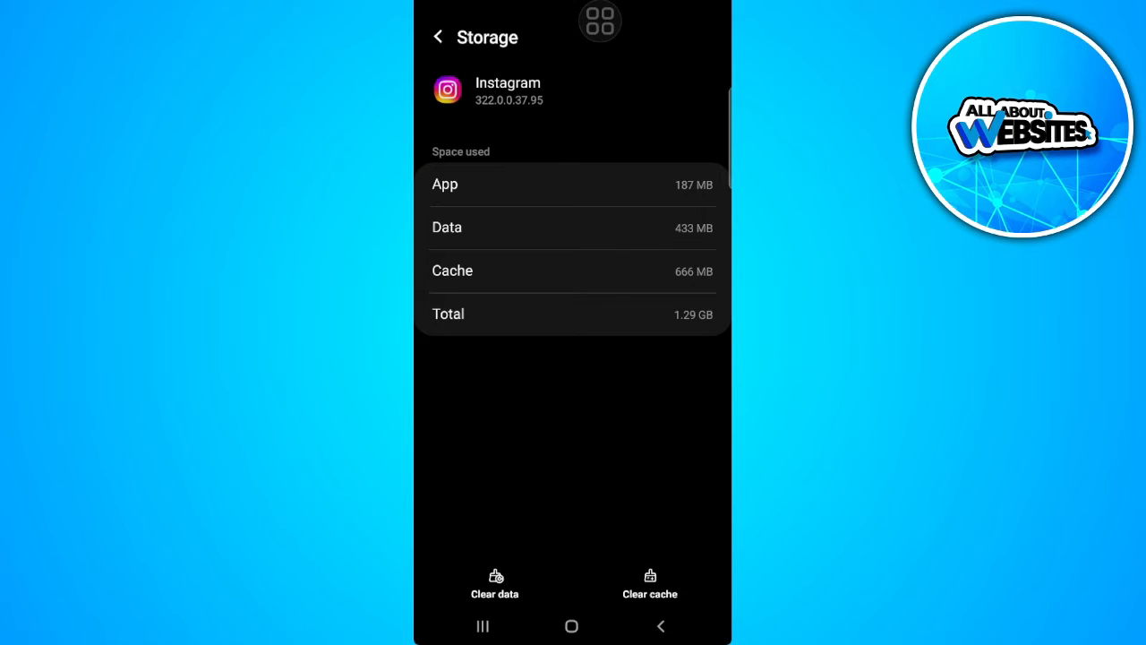
click(650, 582)
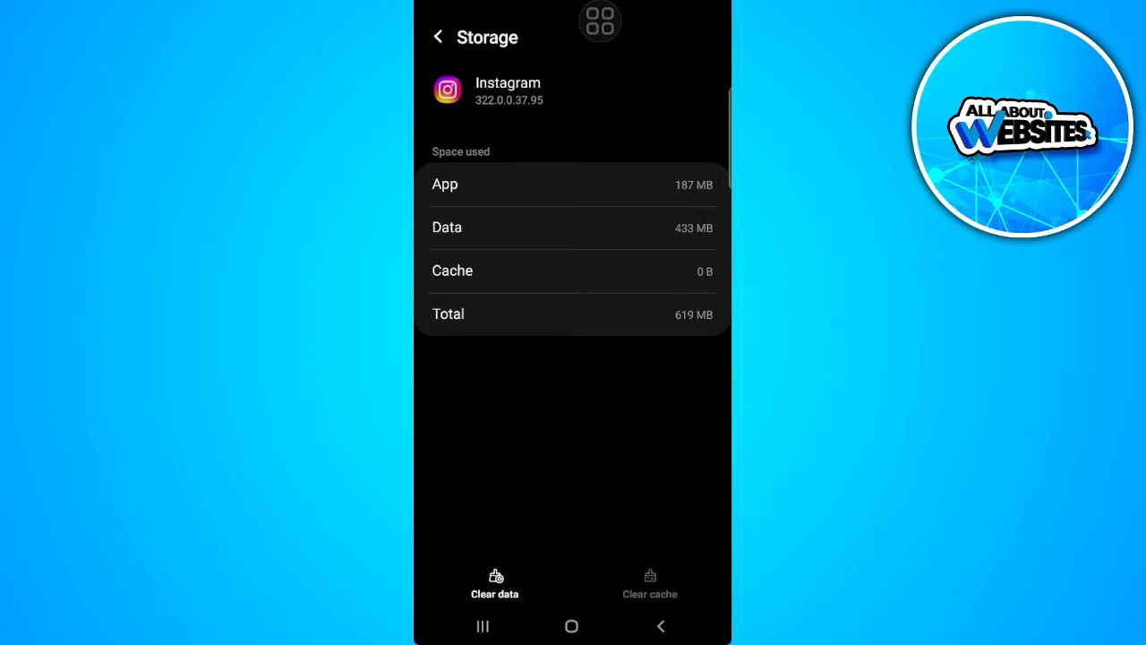
click(484, 627)
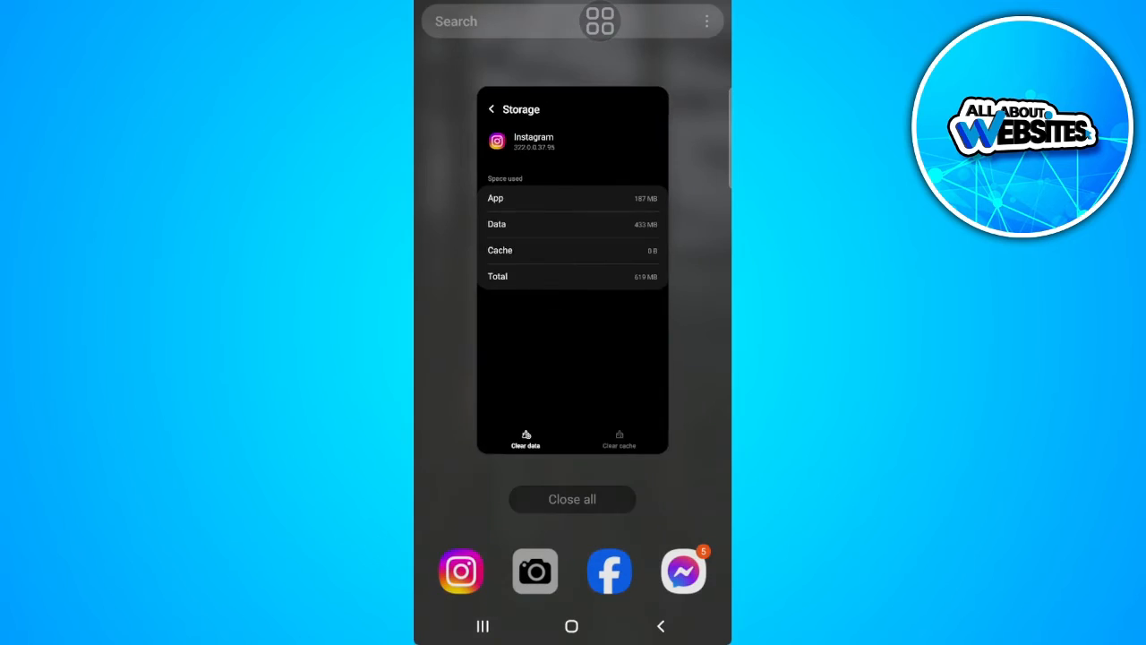
Search Play Store for 'instagram' and launch the already-installed app from its page
click(573, 498)
text(ins)
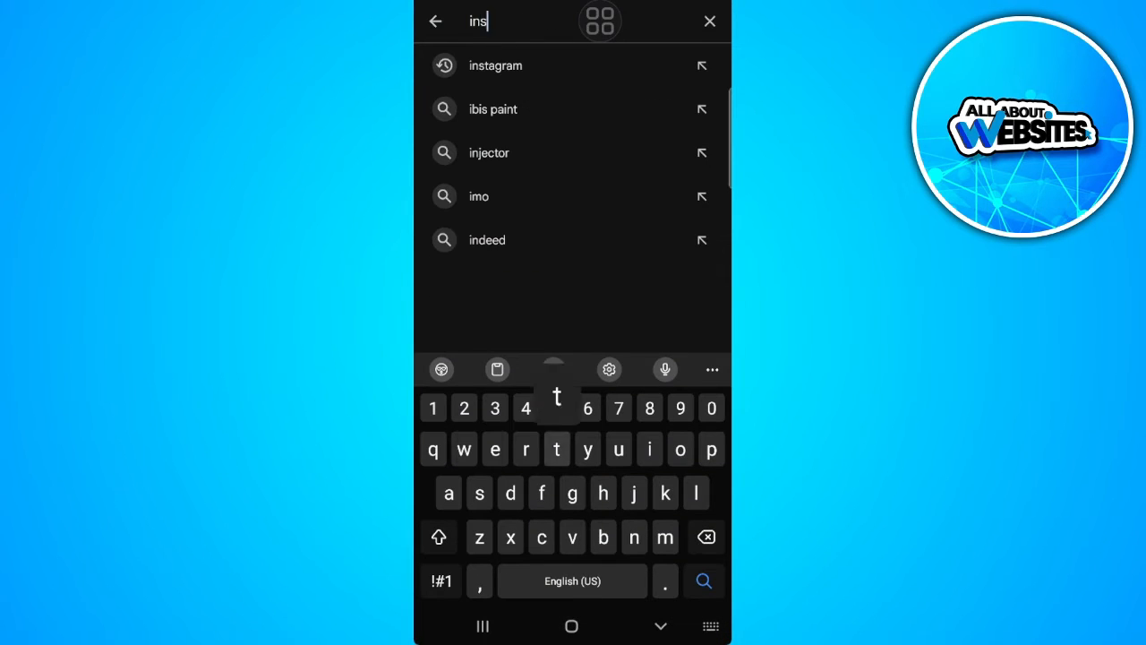
click(494, 65)
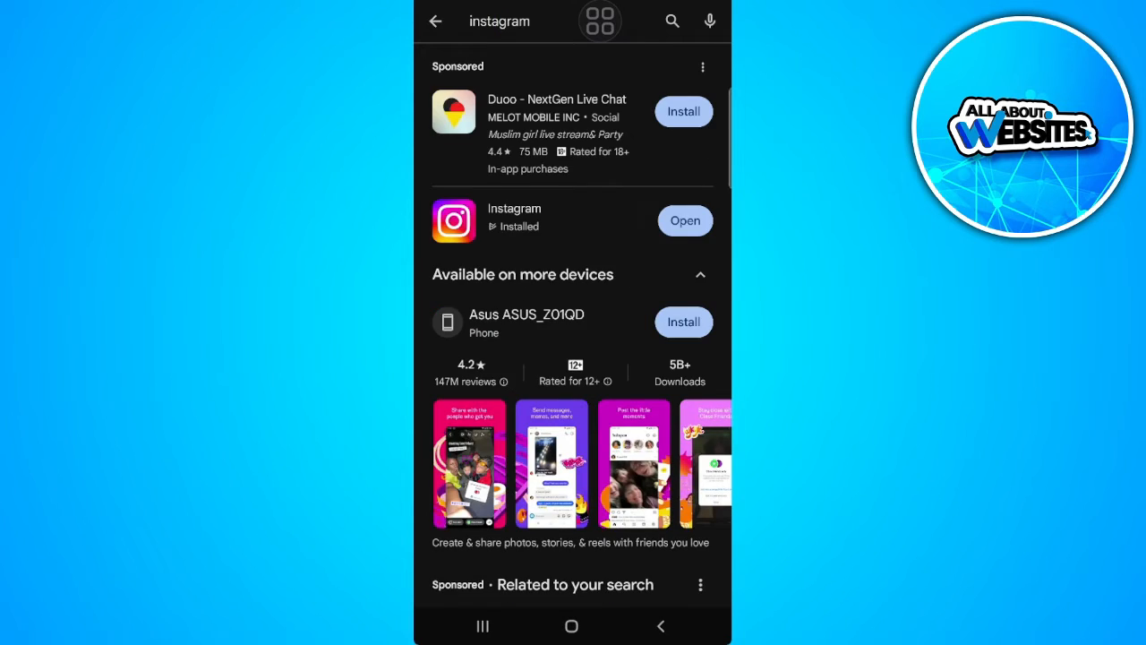
click(514, 220)
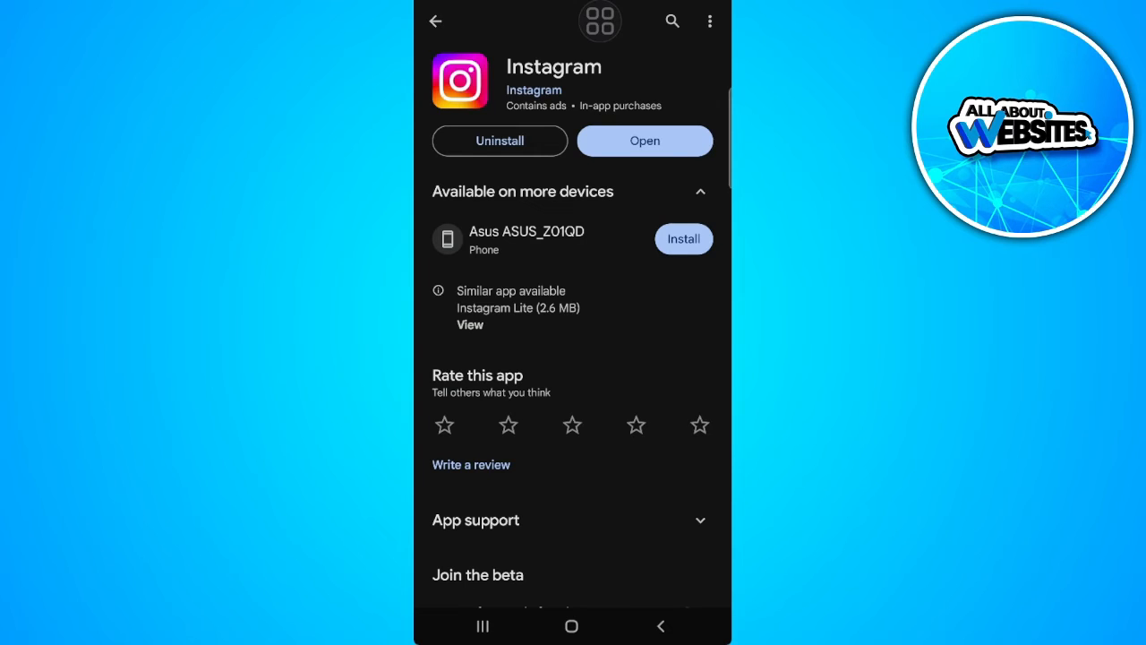
click(644, 140)
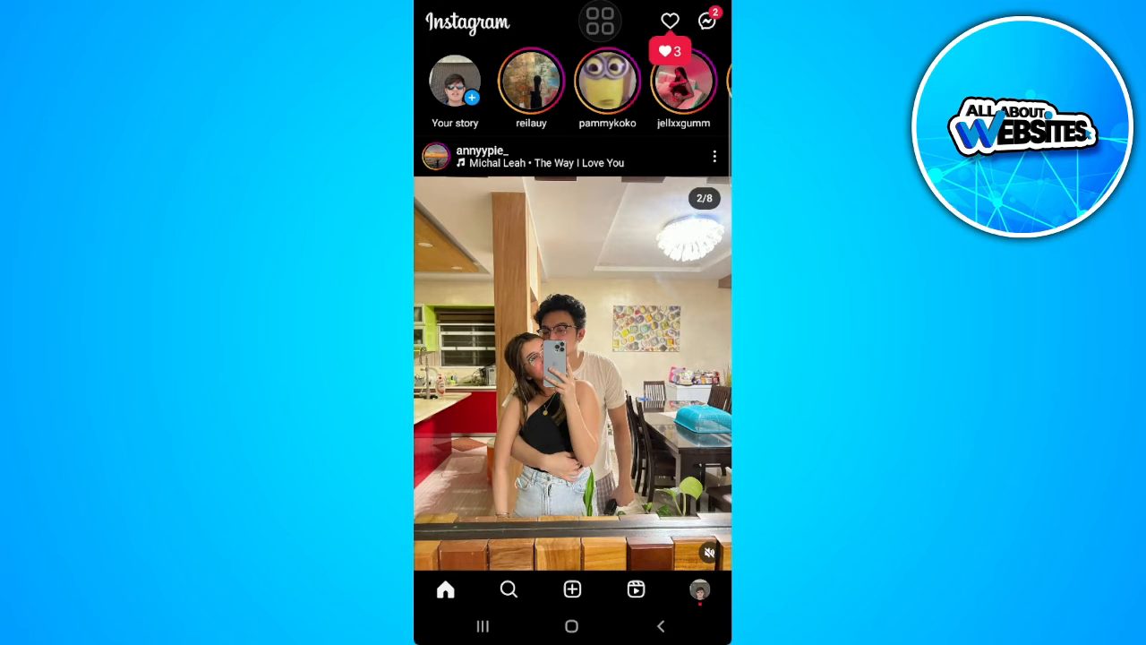
Start a new story from 'Your story' with a photo of the lit-up keyboard
click(455, 90)
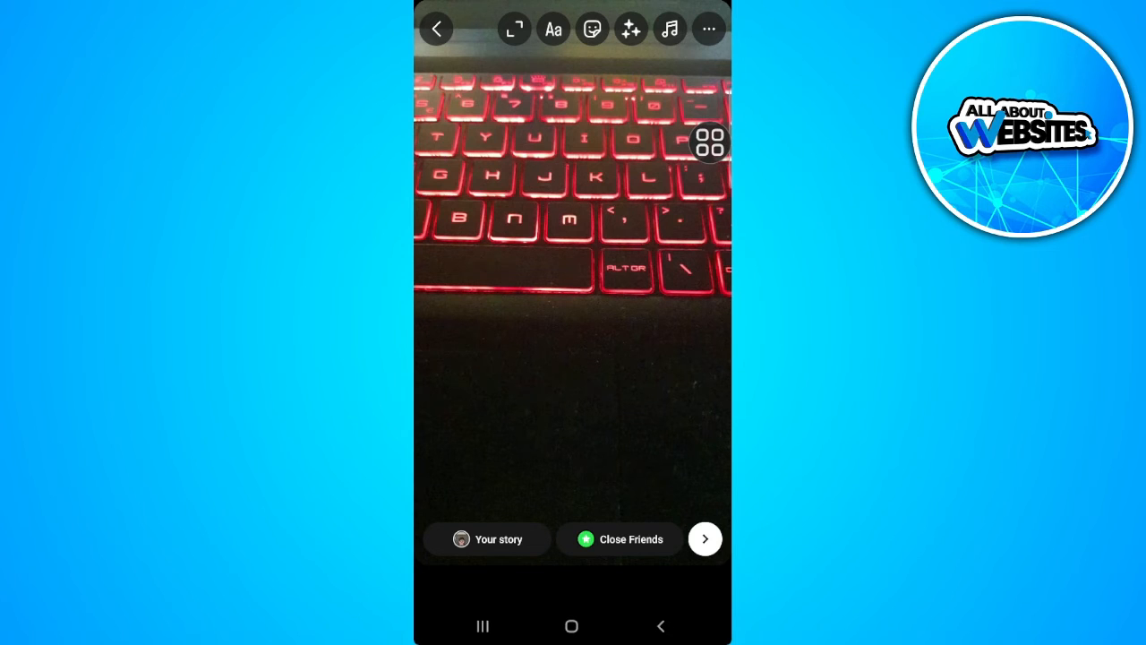
Add the text caption 'Add your best photo' onto the story photo
click(551, 28)
text(Add your)
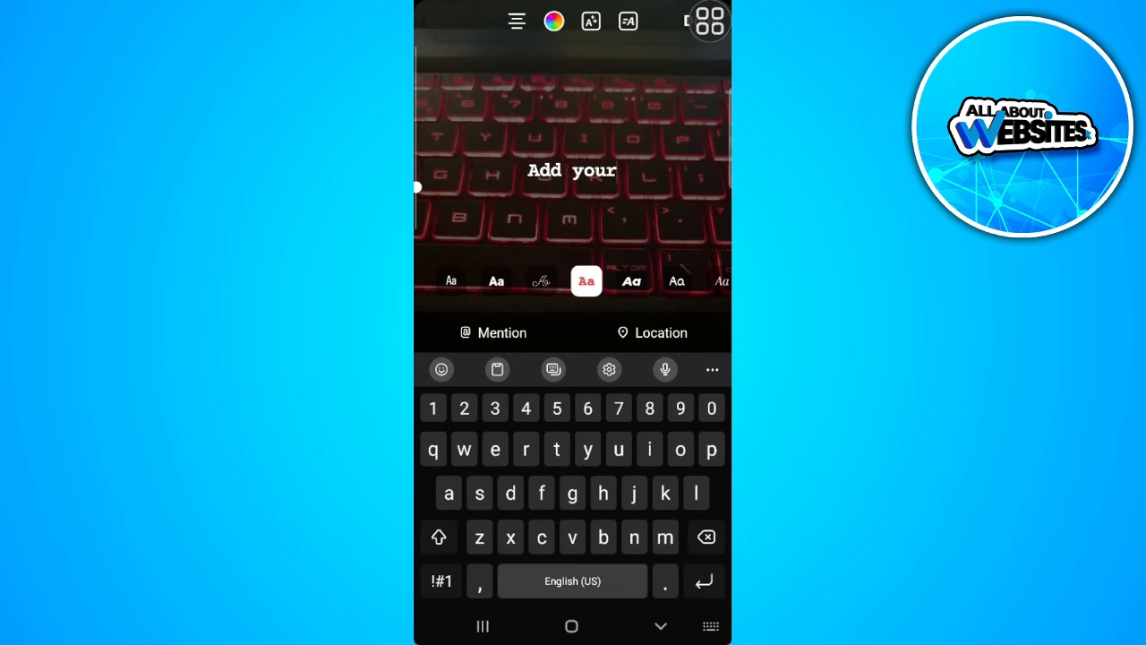
text(best phot)
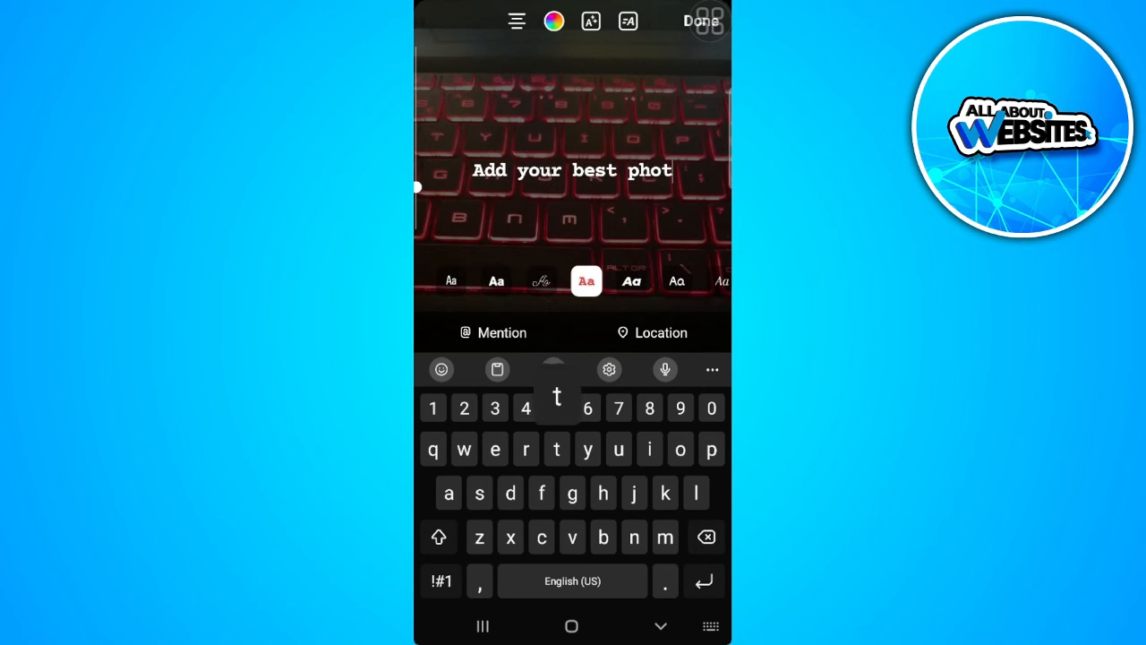
text(o)
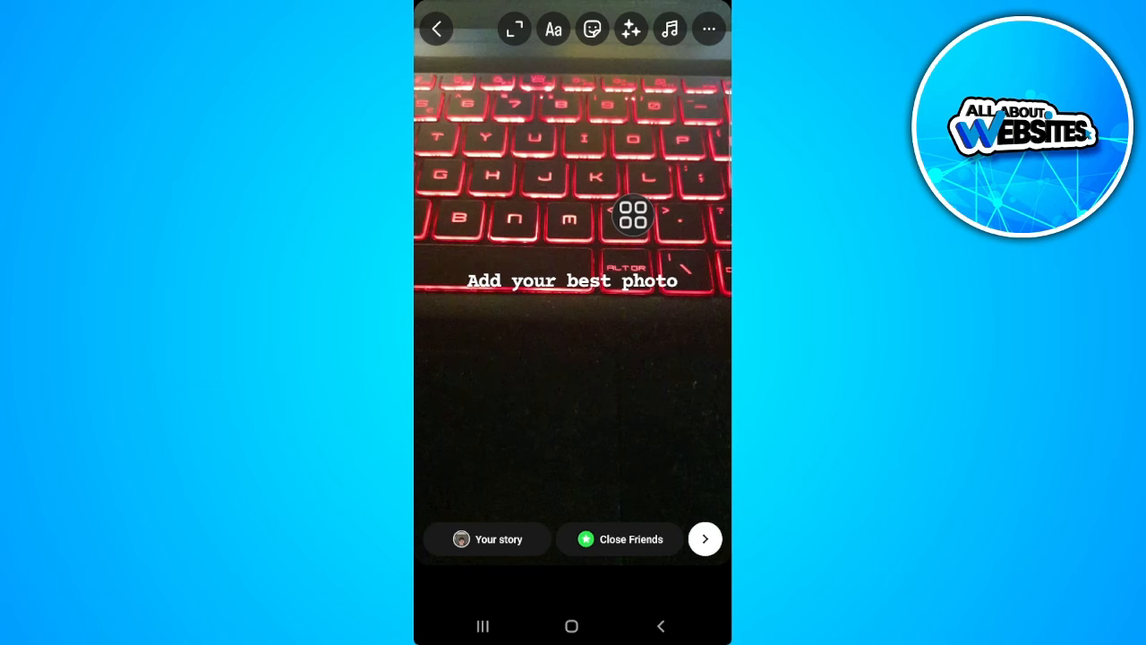
Search the stickers for 'add' and place an Add Yours sticker on the story
click(591, 28)
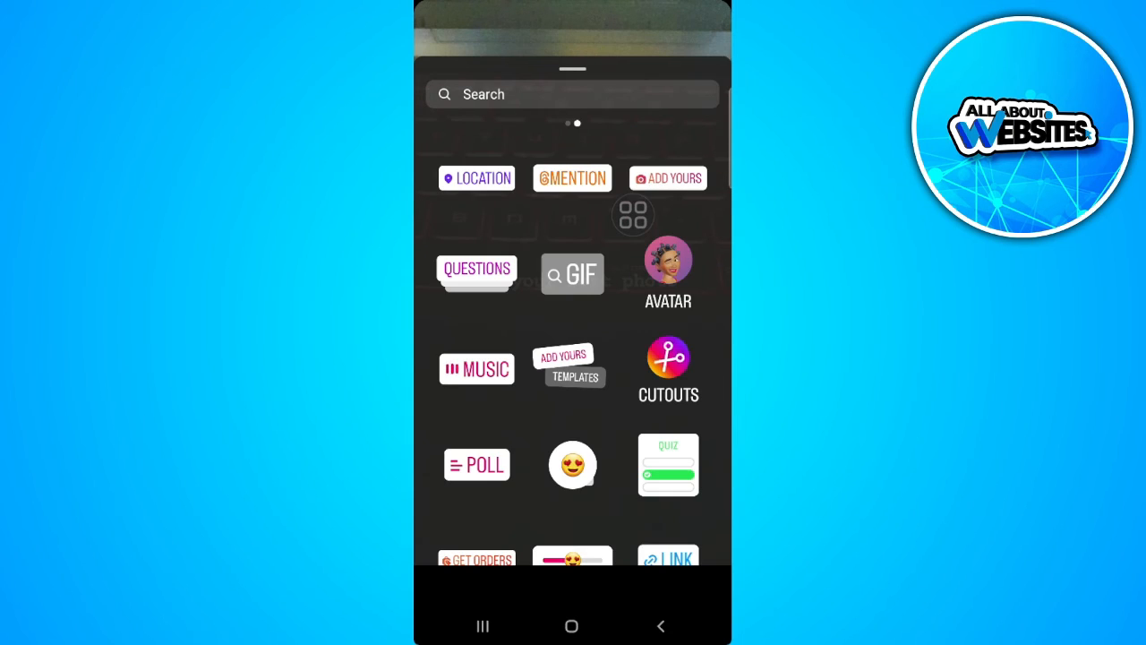
text(add)
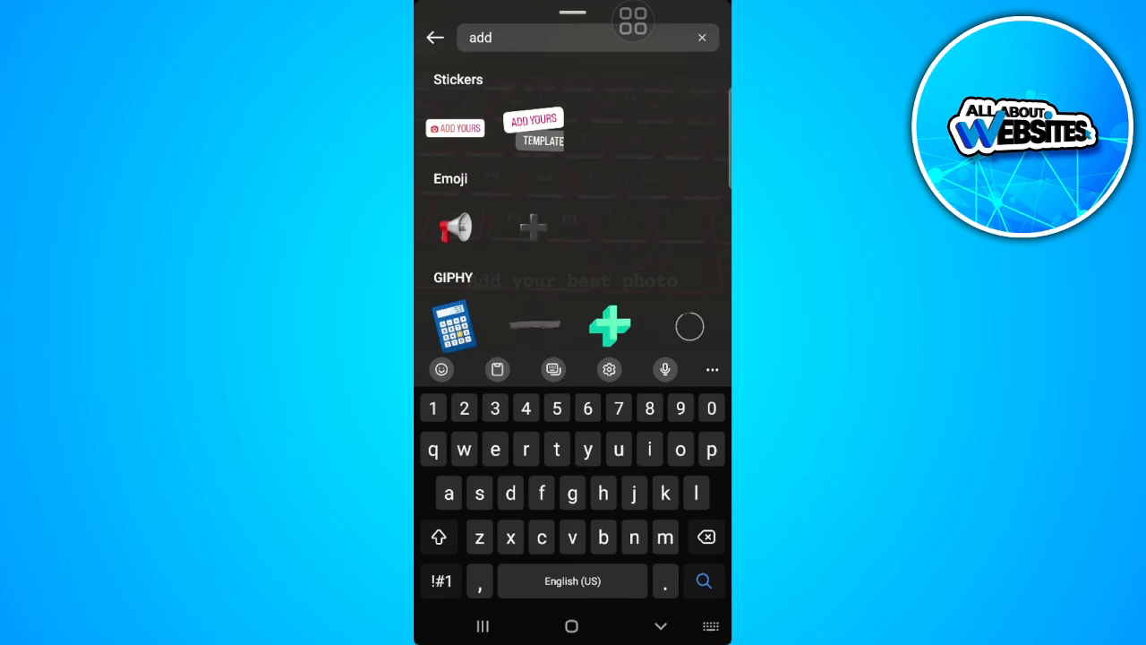
click(454, 127)
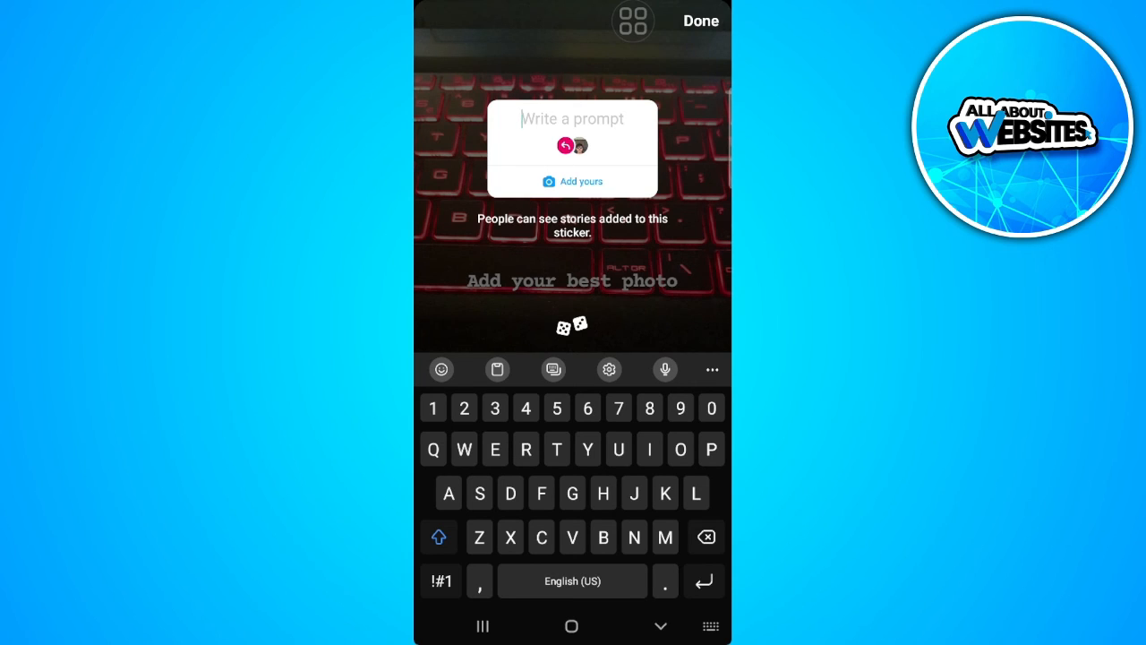
Set the Add Yours prompt to 'Best photo' and drag the sticker below the caption
text(Best photo)
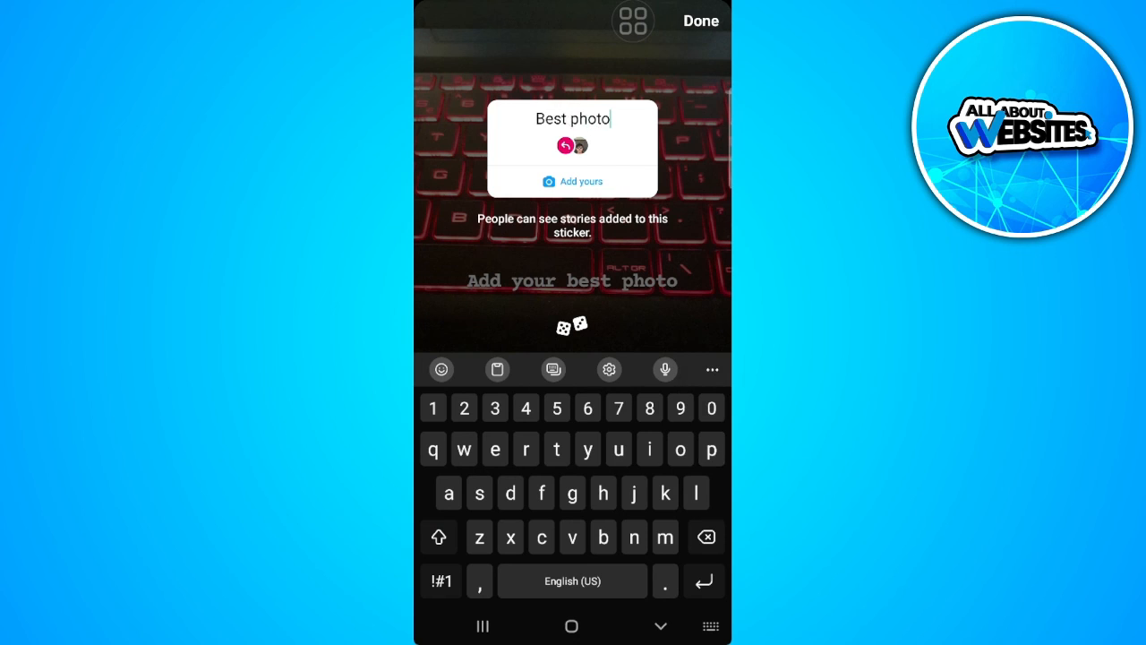
click(702, 20)
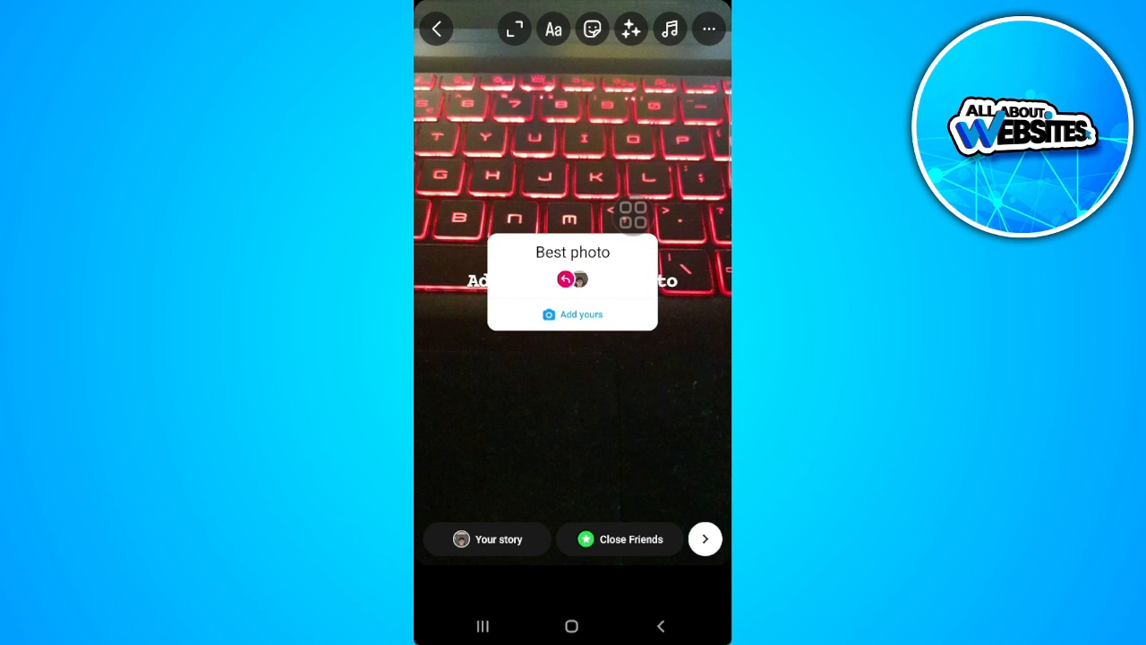
drag(573, 281, 501, 448)
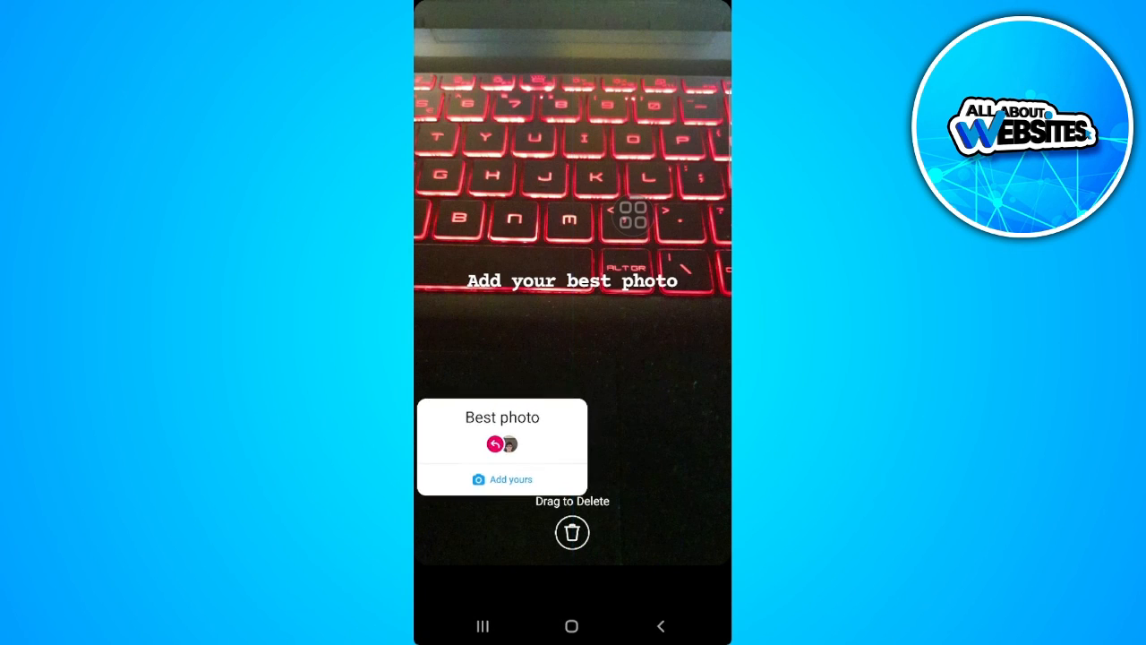